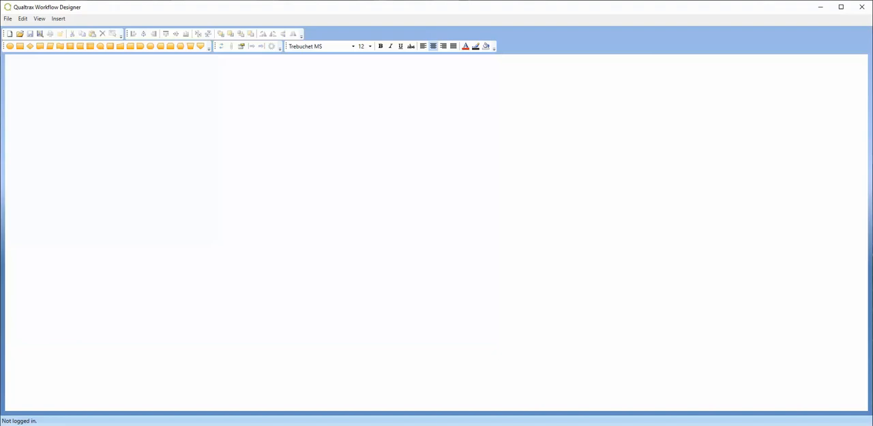
{"action": "mouse_move", "coordinate": [10, 141]}
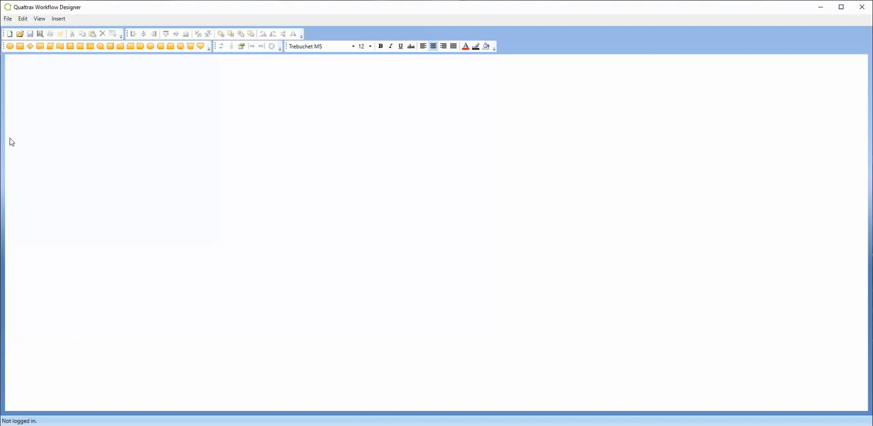
- Review the Qualtrax URL and login in Edit > Preferences, then close them
{"action": "left_click", "coordinate": [24, 18]}
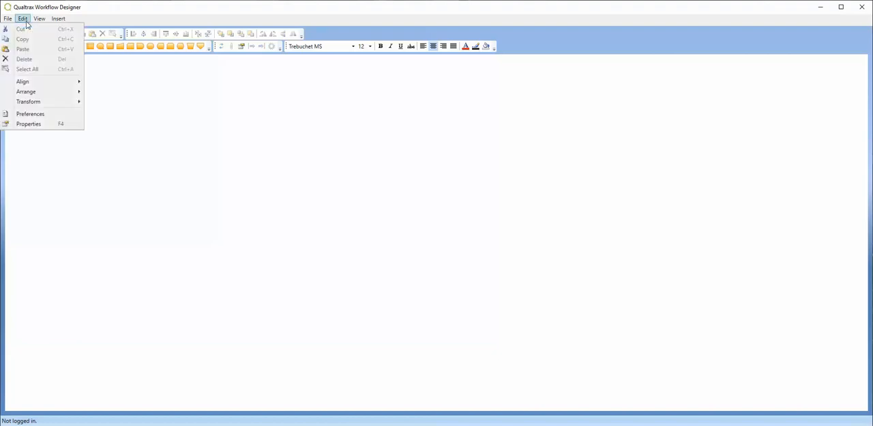
{"action": "left_click", "coordinate": [30, 113]}
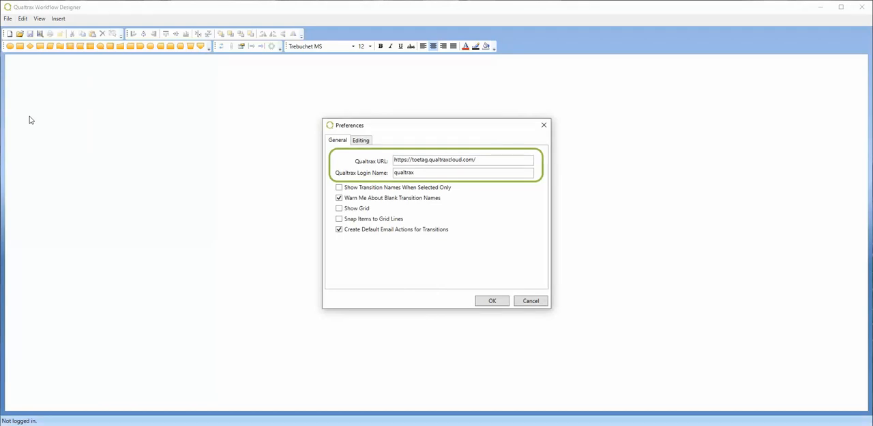
{"action": "mouse_move", "coordinate": [440, 120]}
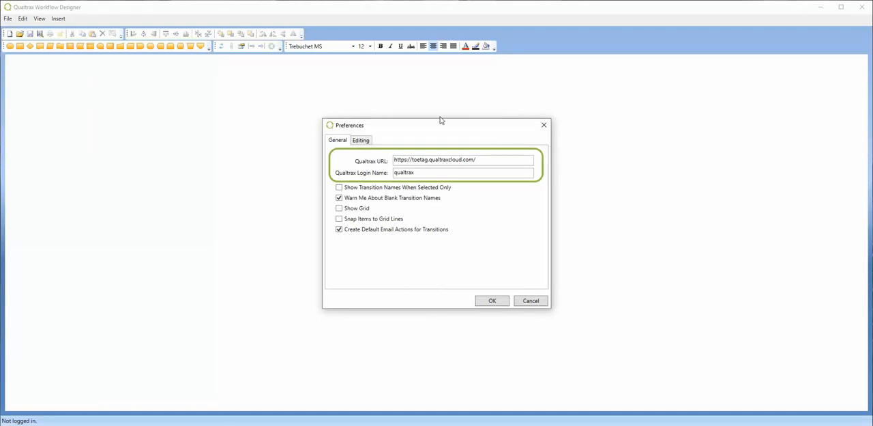
{"action": "left_click", "coordinate": [492, 300]}
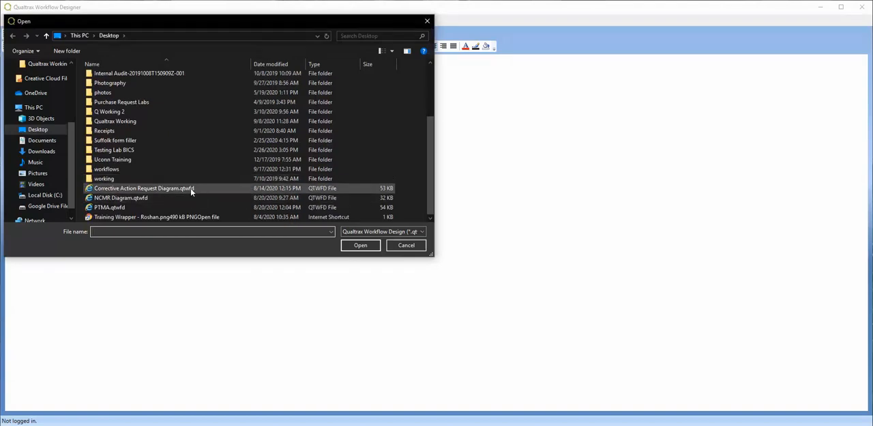
- Open Corrective Action Request Diagram.qtwfd and select the Review of Possible Nonconformance step
{"action": "left_click", "coordinate": [360, 245]}
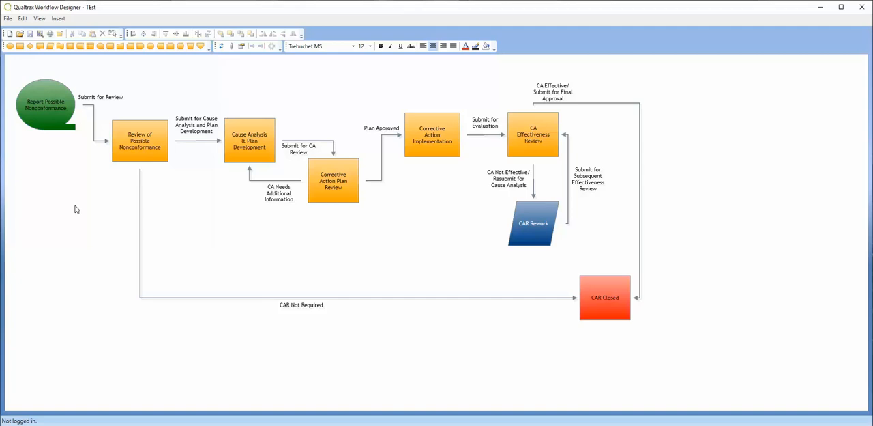
{"action": "left_click", "coordinate": [140, 140]}
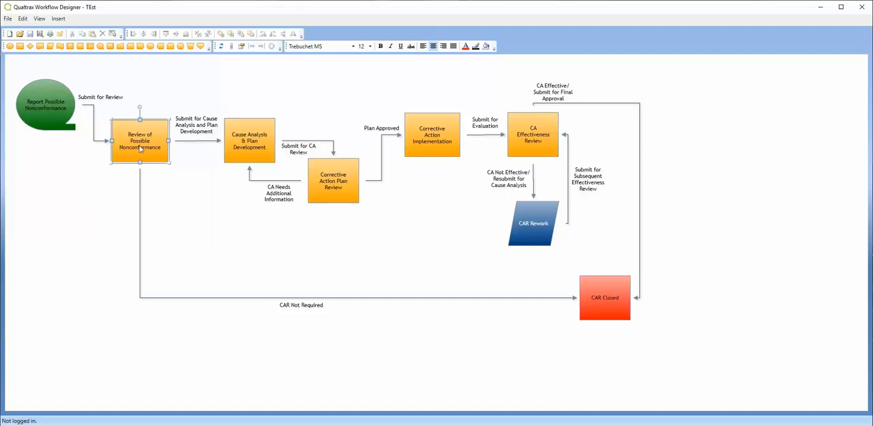
- Attach the diagram to *Corrective Action Request as a JPEG (.jpg) image
{"action": "left_click", "coordinate": [231, 47]}
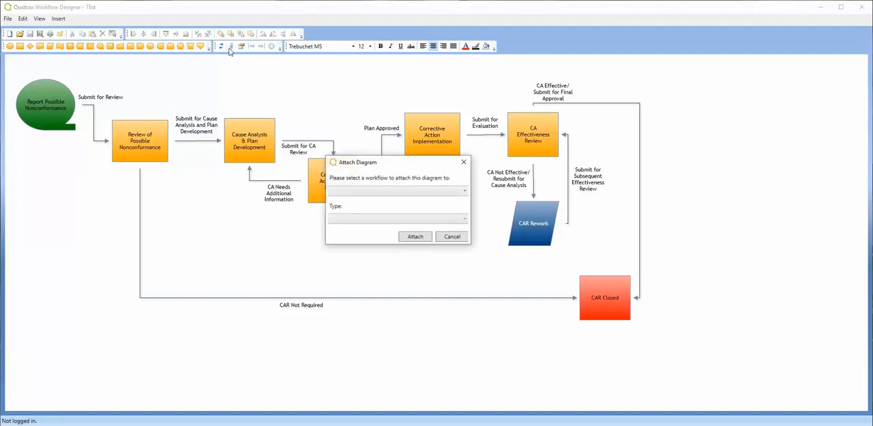
{"action": "mouse_move", "coordinate": [295, 136]}
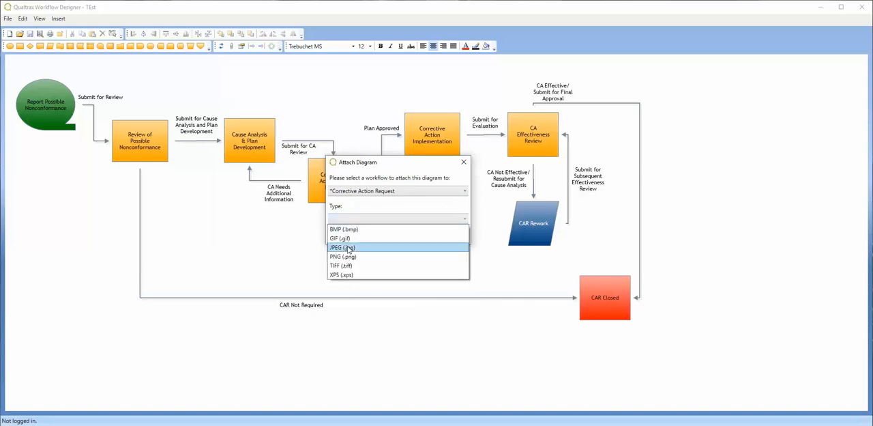
{"action": "left_click", "coordinate": [342, 247]}
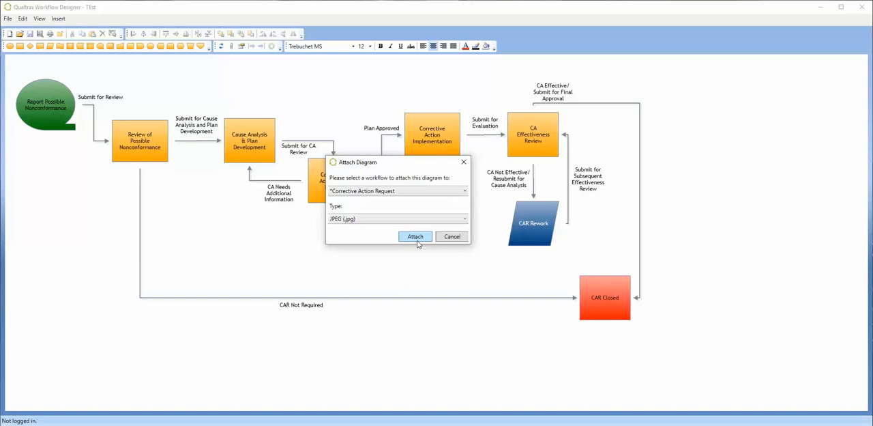
{"action": "left_click", "coordinate": [415, 236]}
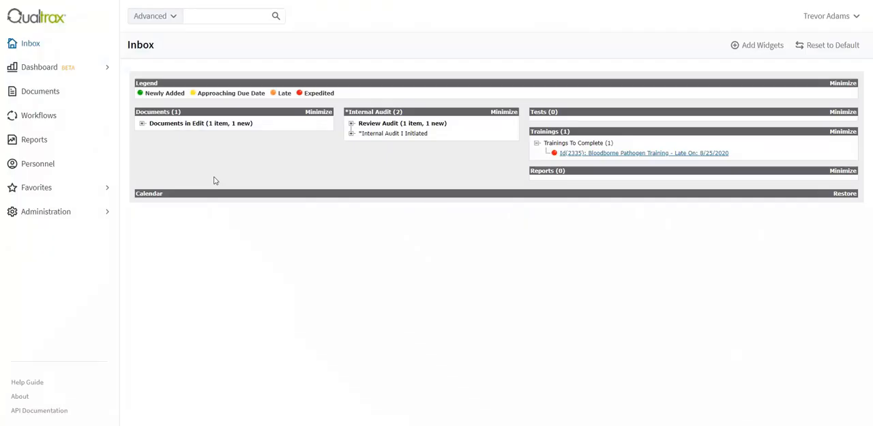
- Open the *Corrective Action Request definition from Administration > Workflows
{"action": "left_click", "coordinate": [46, 210]}
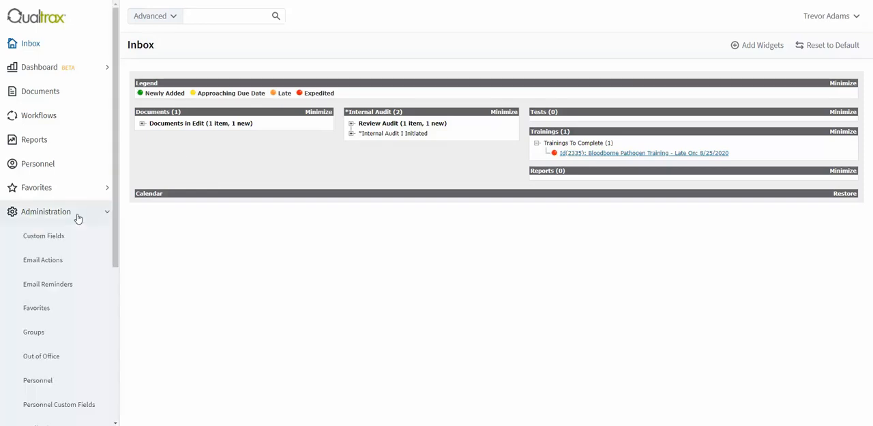
{"action": "scroll", "scroll_direction": "down", "scroll_amount": 3}
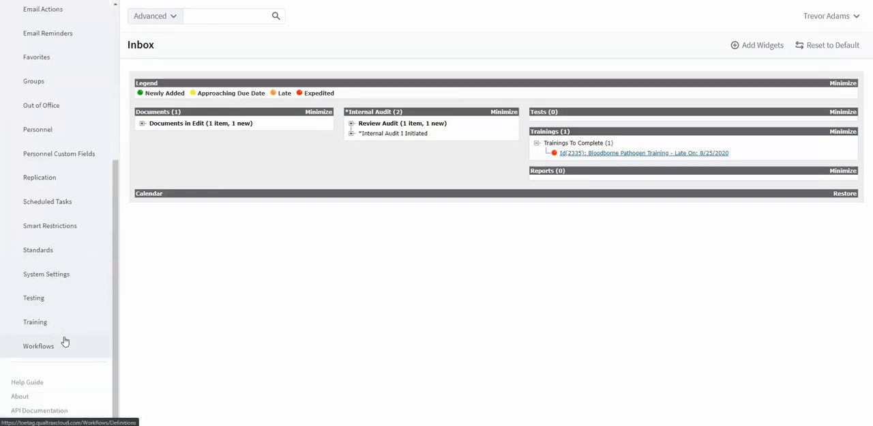
{"action": "left_click", "coordinate": [38, 346]}
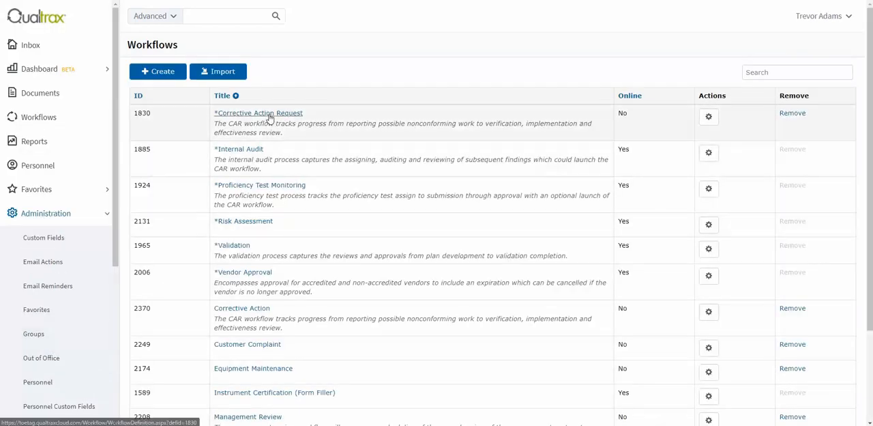
{"action": "left_click", "coordinate": [258, 113]}
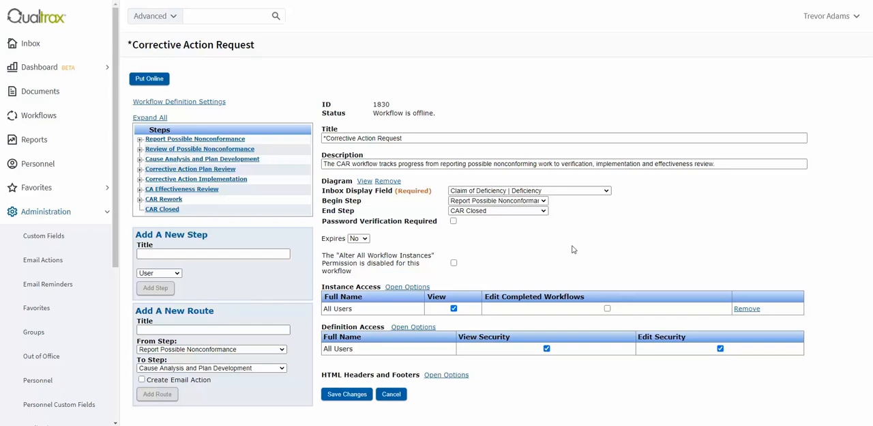
{"action": "mouse_move", "coordinate": [447, 375]}
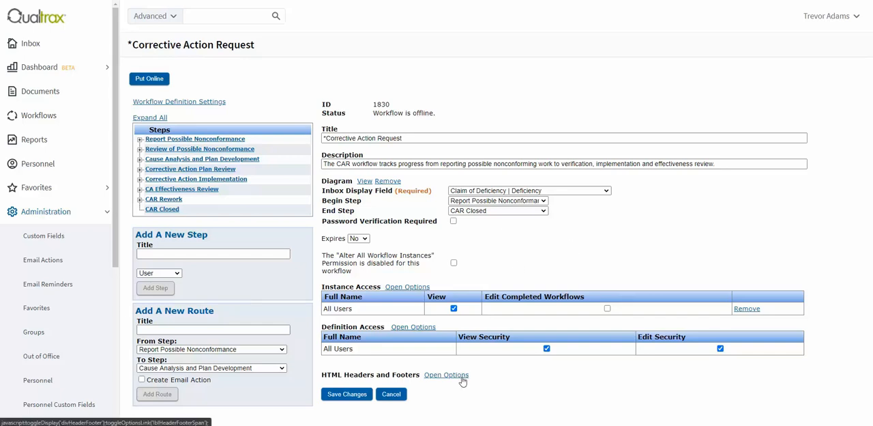
- Expand the HTML Headers and Footers options to show the empty Header and Footer boxes
{"action": "left_click", "coordinate": [446, 375]}
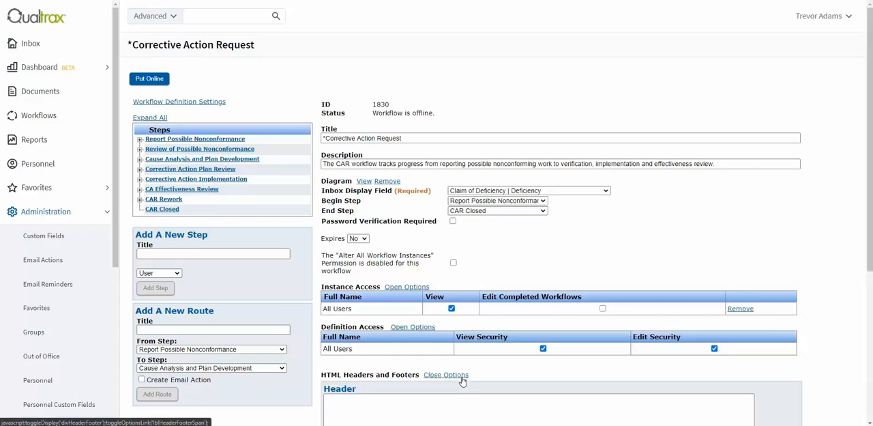
{"action": "scroll", "scroll_direction": "down", "scroll_amount": 3}
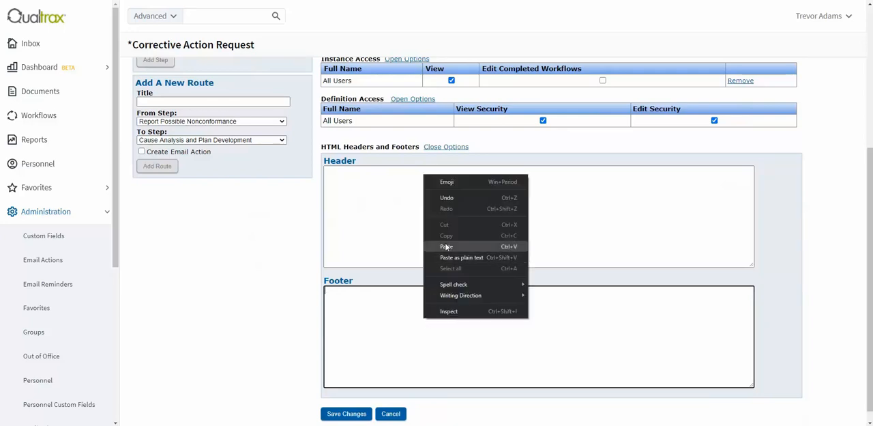
- Paste the diagram img tag for workflow ID 1830 into the Footer and save
{"action": "left_click", "coordinate": [447, 247]}
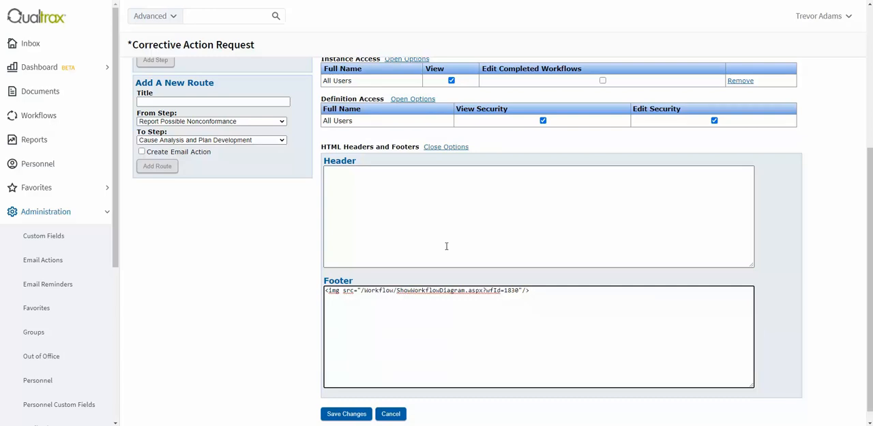
{"action": "scroll", "scroll_direction": "down", "scroll_amount": 3}
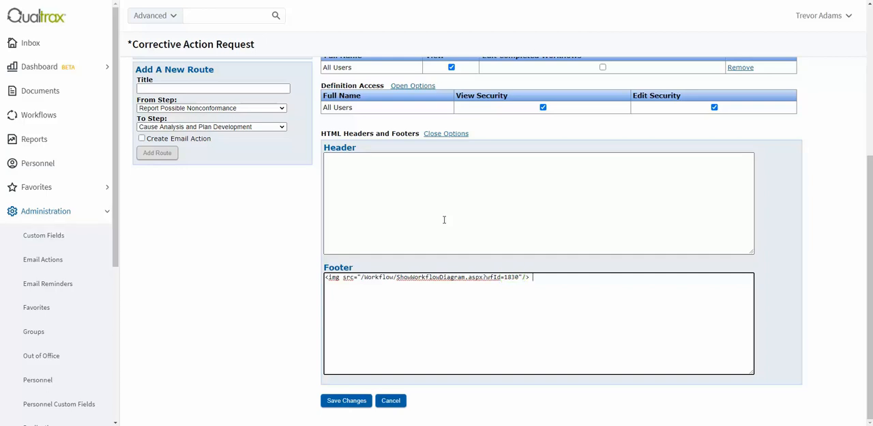
{"action": "mouse_move", "coordinate": [452, 241]}
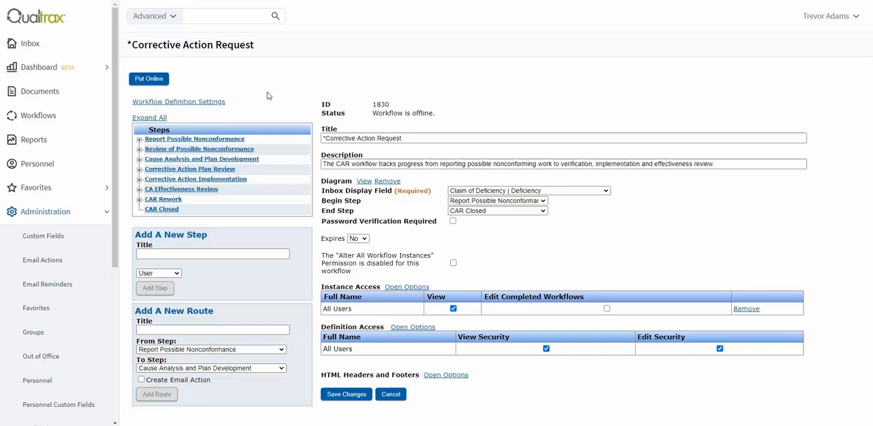
{"action": "mouse_move", "coordinate": [285, 109]}
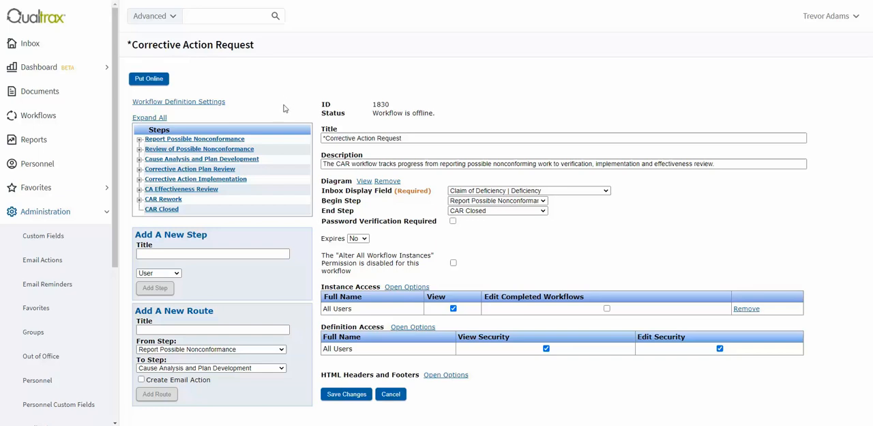
- Put Corrective Action Request online and start a new instance from Workflows
{"action": "left_click", "coordinate": [149, 79]}
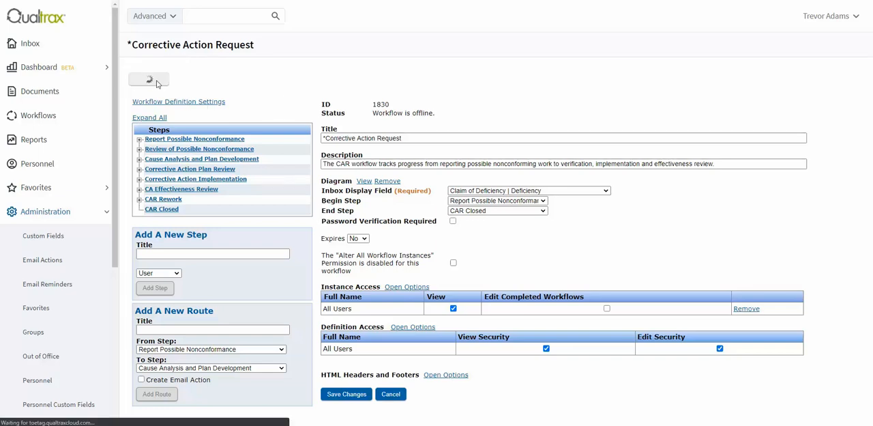
{"action": "left_click", "coordinate": [149, 79]}
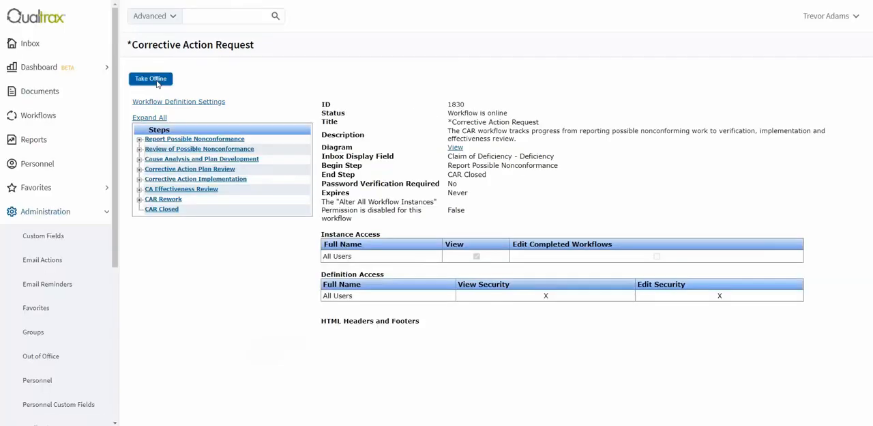
{"action": "left_click", "coordinate": [38, 115]}
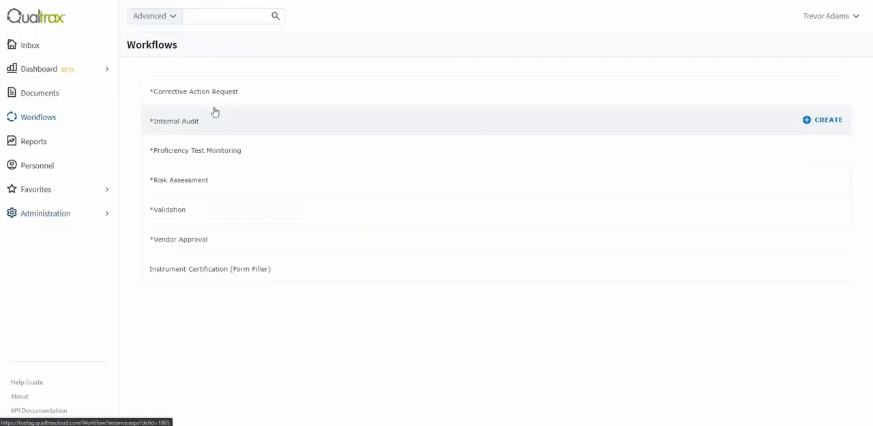
{"action": "left_click", "coordinate": [193, 91]}
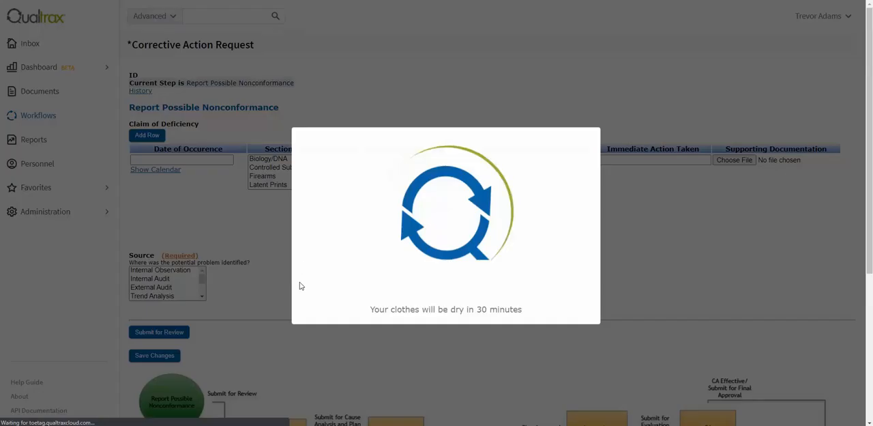